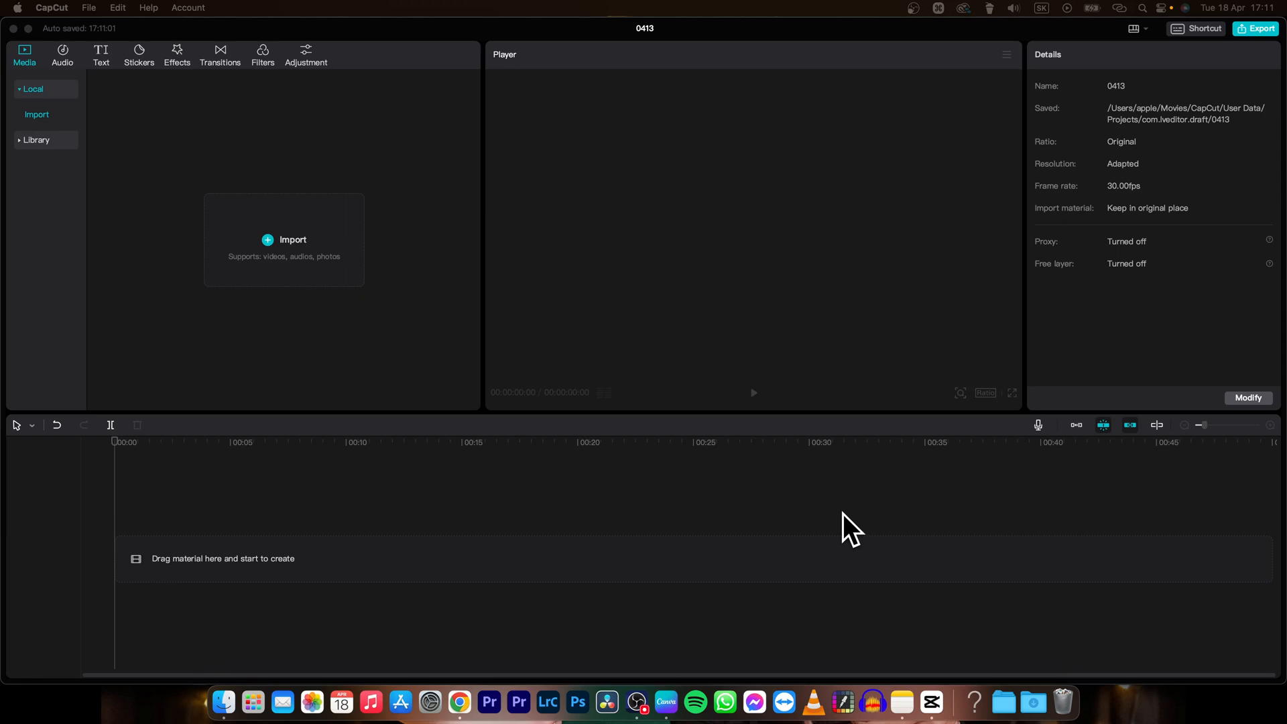
{"action": "mouse_move", "coordinate": [524, 251]}
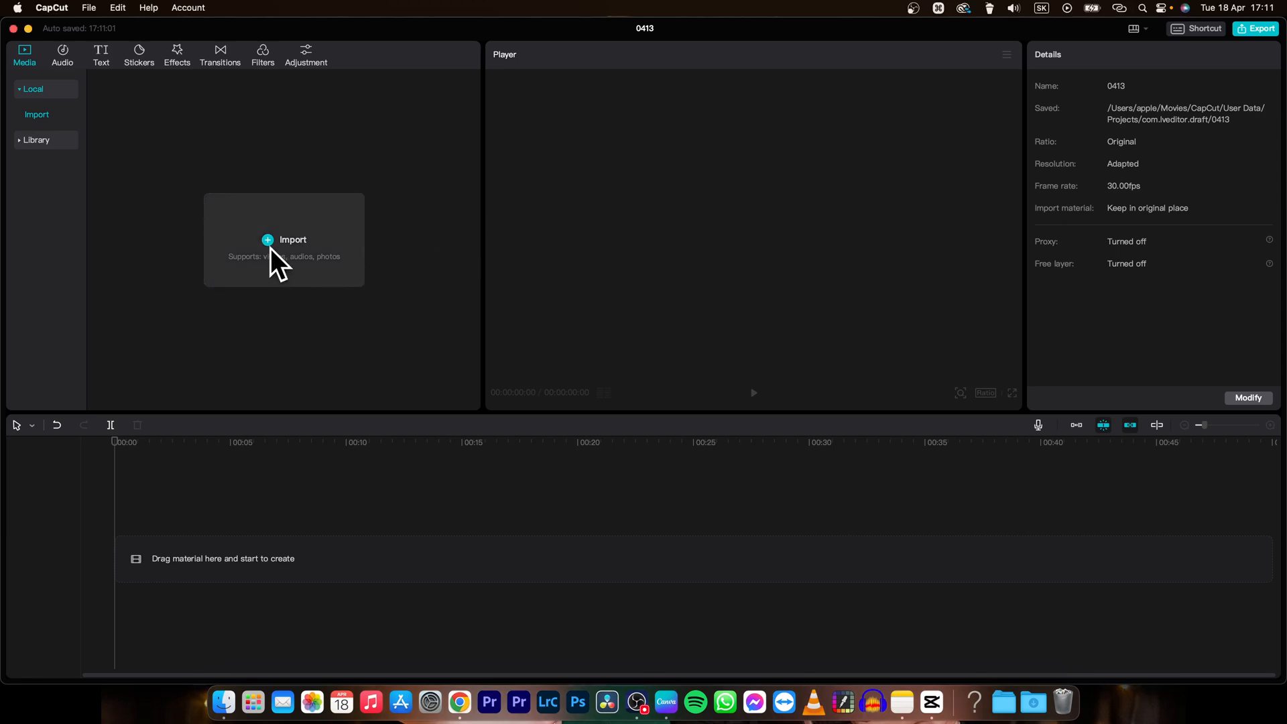
Import 'video example.mp4' into the media library and place it on the timeline
{"action": "left_click", "coordinate": [293, 240]}
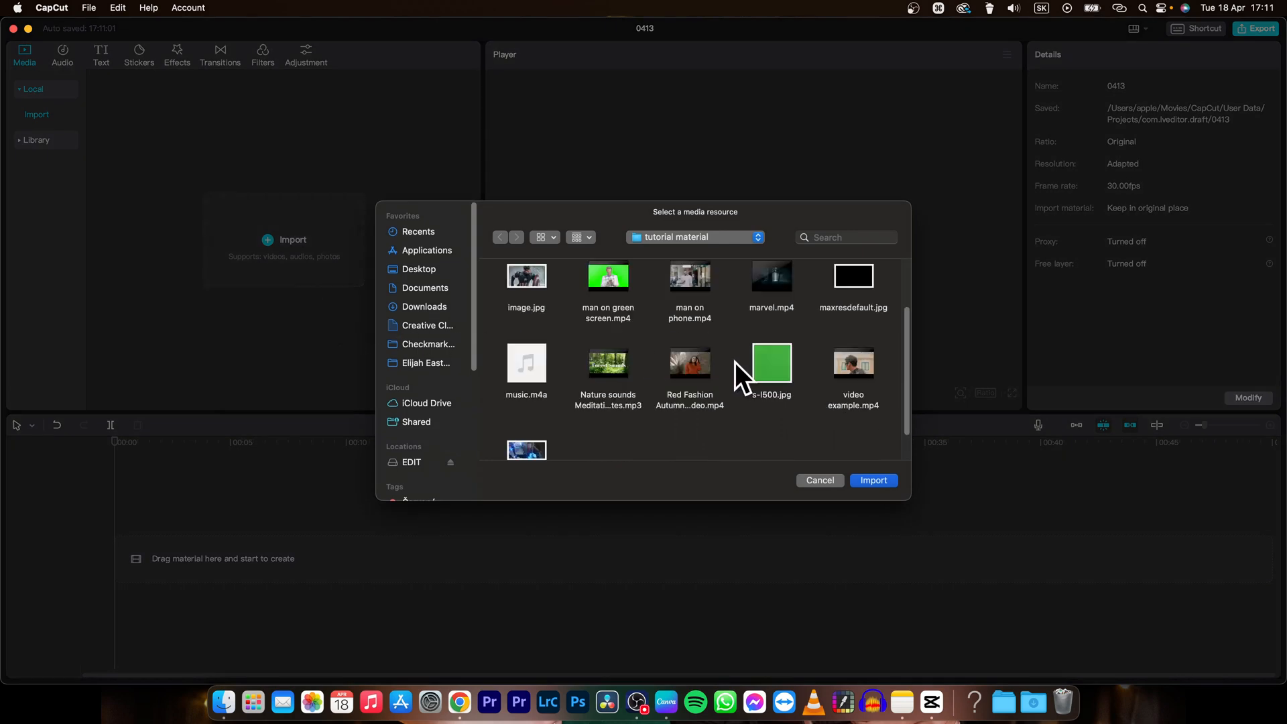
{"action": "left_click", "coordinate": [853, 364]}
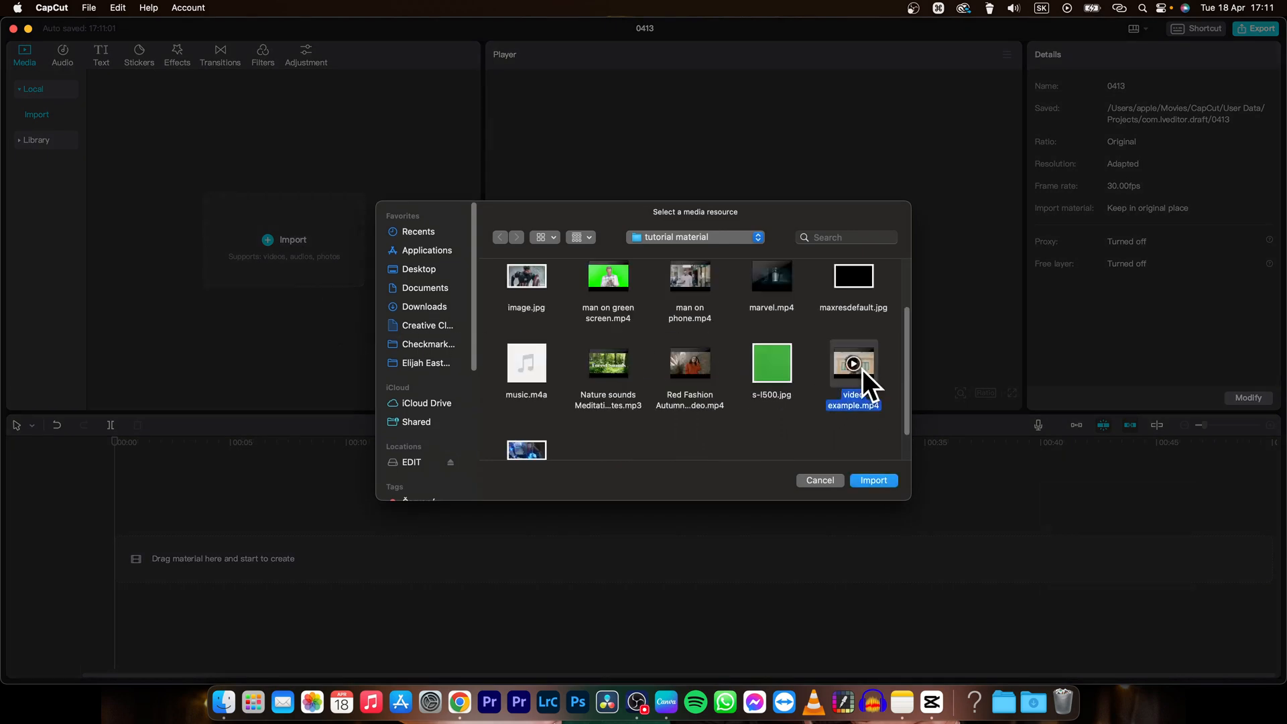
{"action": "left_click", "coordinate": [873, 480]}
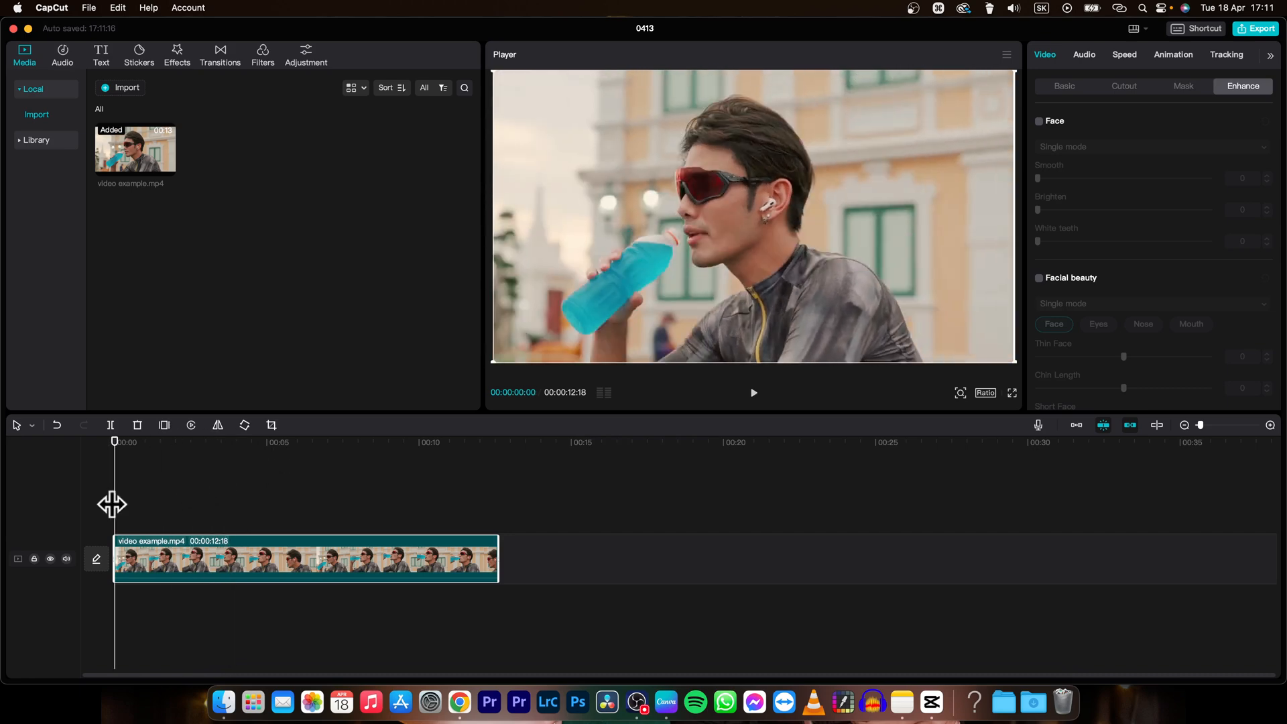
{"action": "mouse_move", "coordinate": [184, 78]}
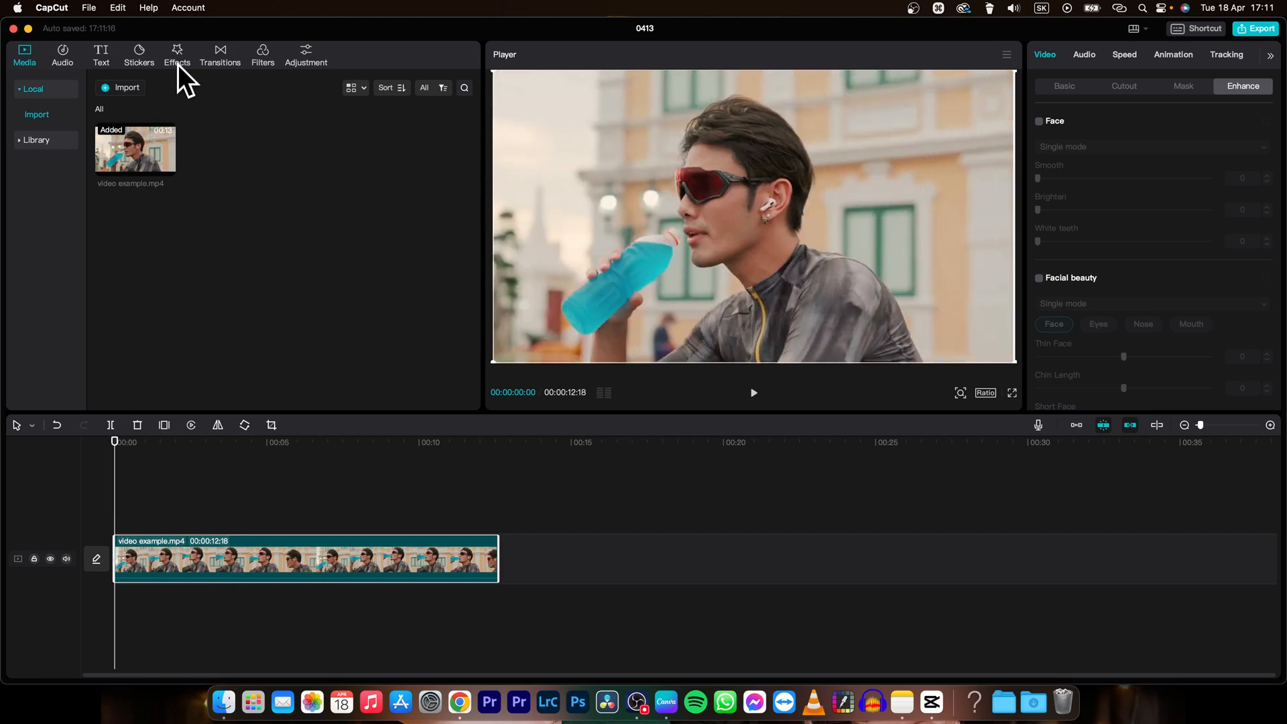
Show the Nightclub category of the video effects library
{"action": "left_click", "coordinate": [177, 53]}
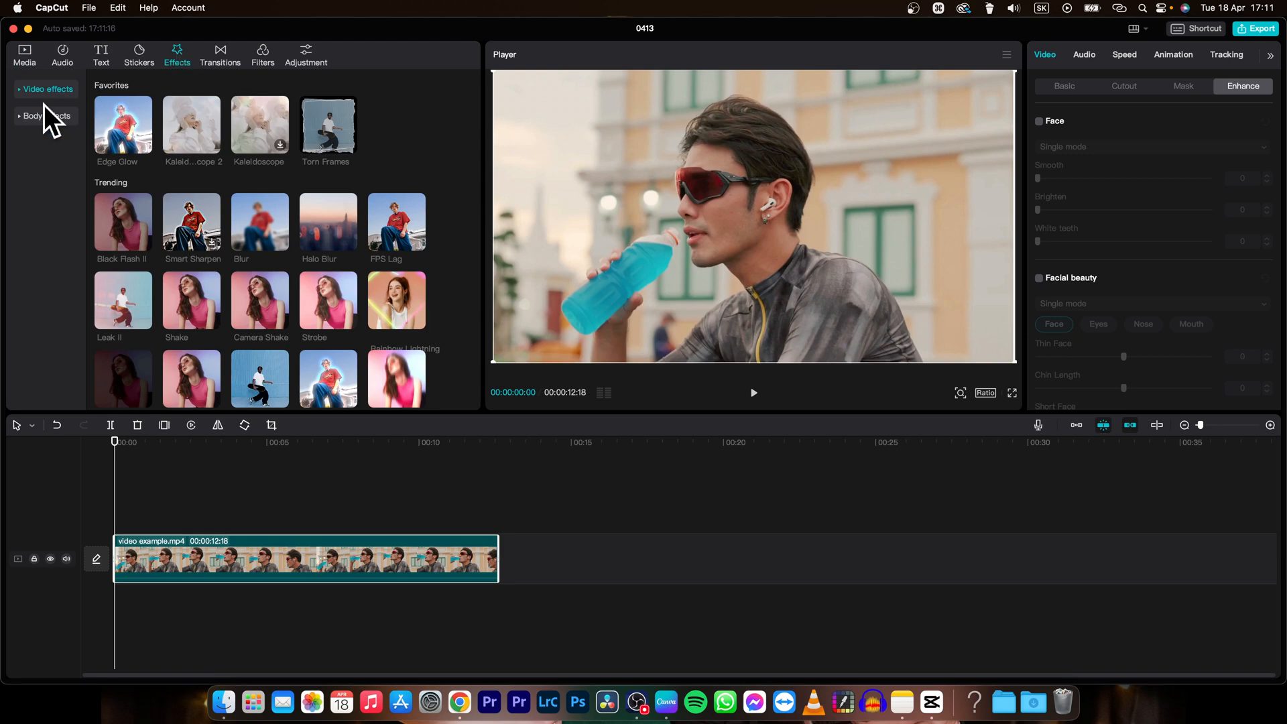
{"action": "mouse_move", "coordinate": [54, 123]}
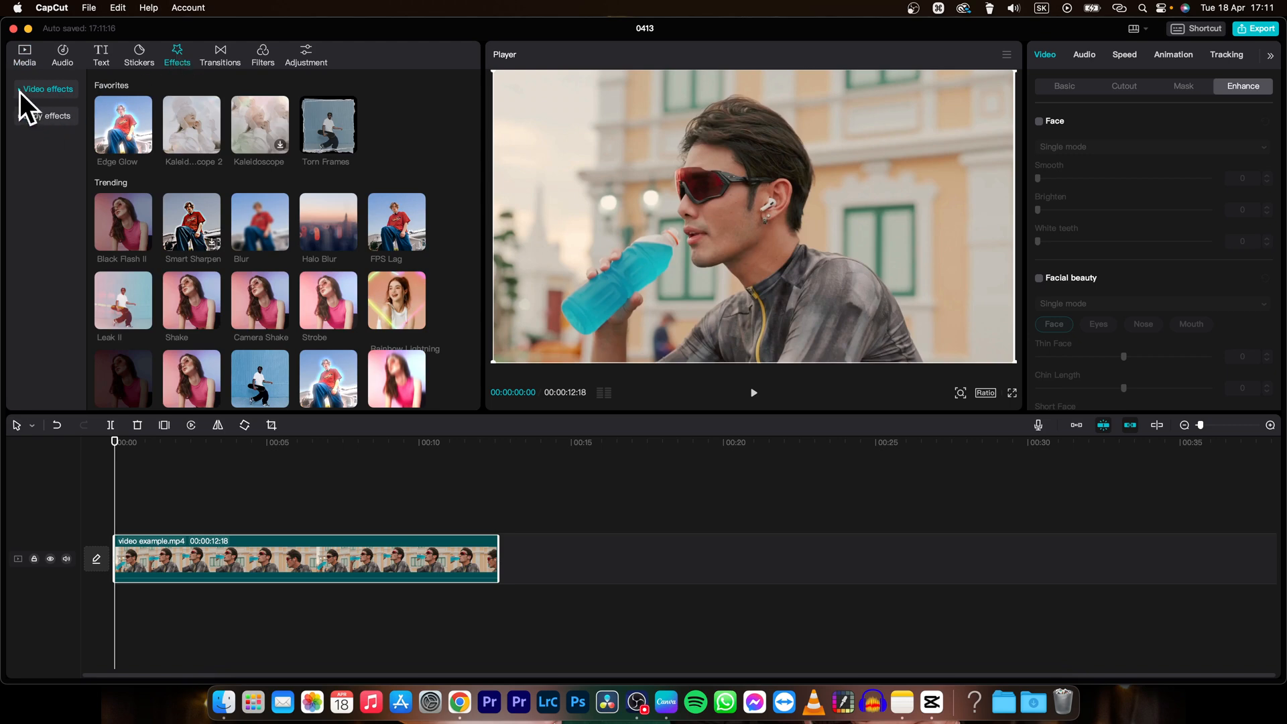
{"action": "left_click", "coordinate": [48, 89]}
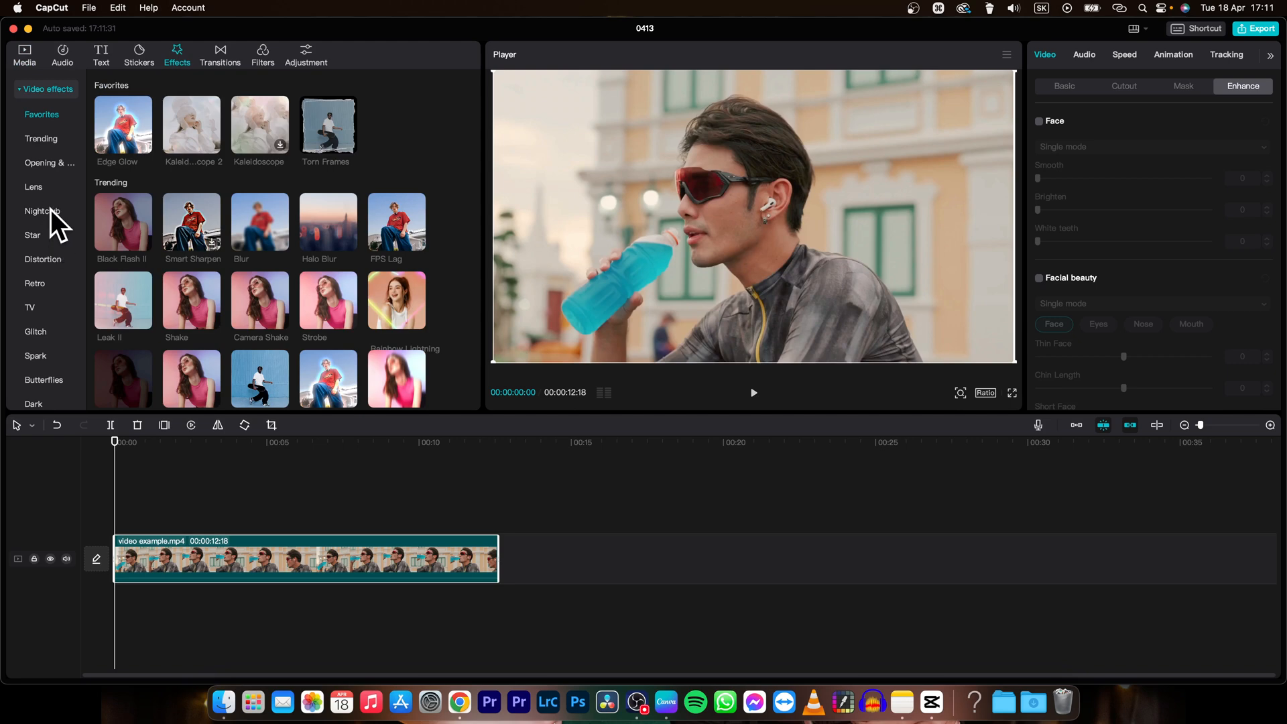
{"action": "left_click", "coordinate": [42, 210]}
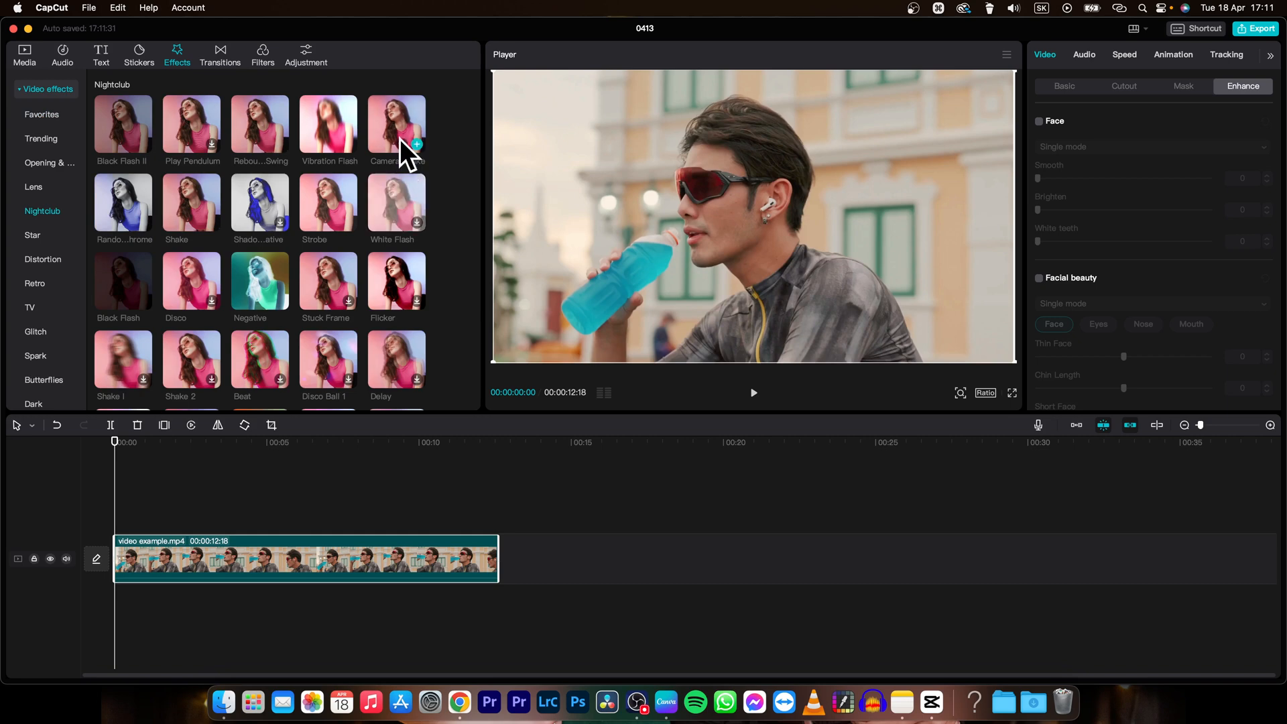
{"action": "mouse_move", "coordinate": [198, 204]}
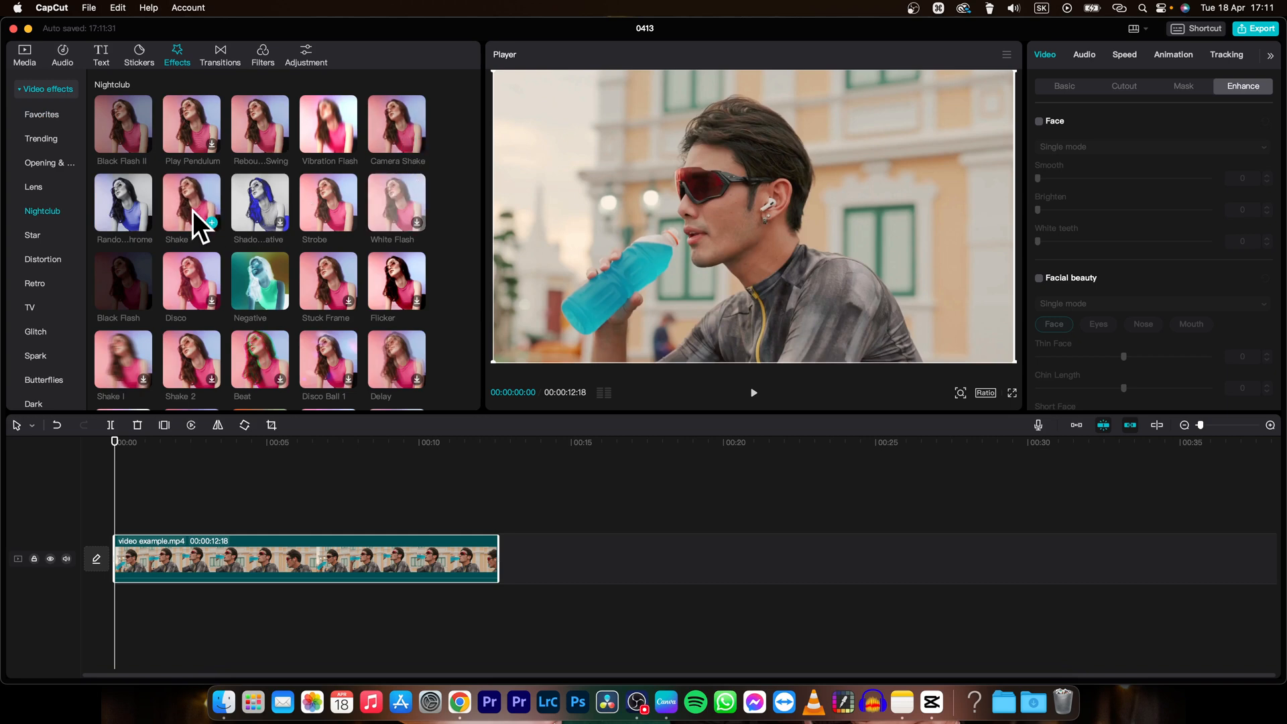
{"action": "mouse_move", "coordinate": [402, 136]}
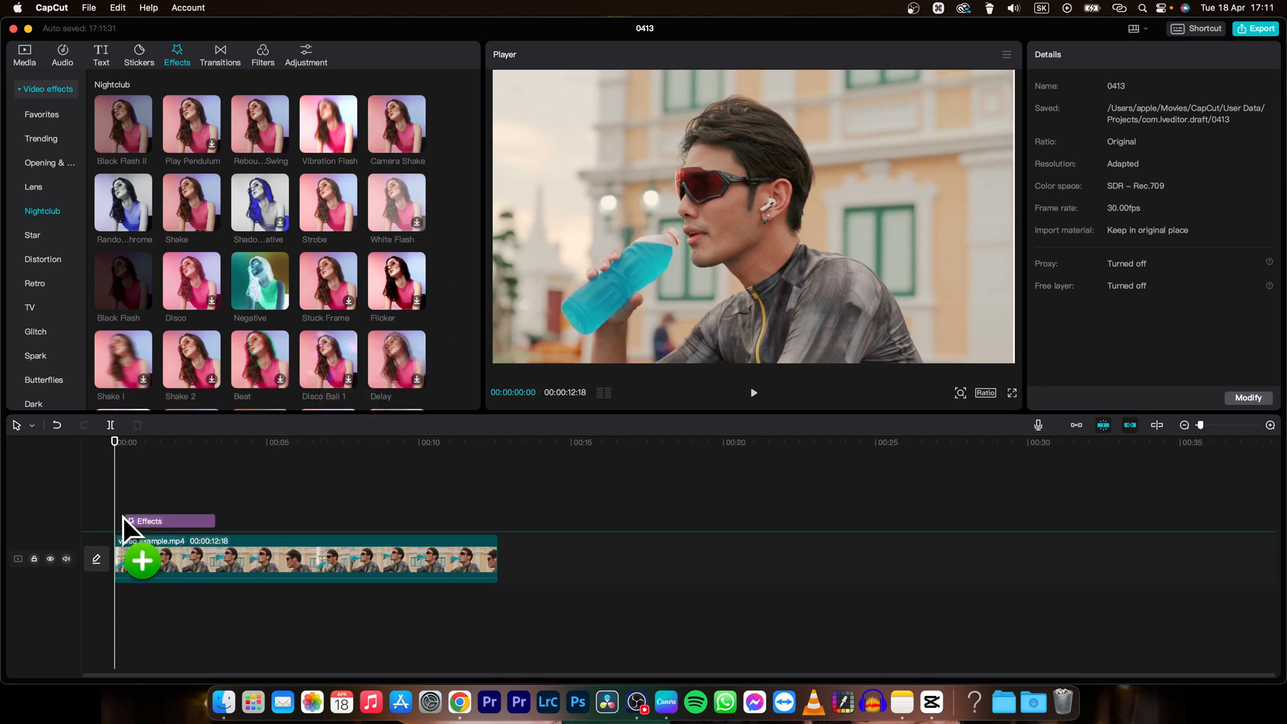
Put the Nightclub Shake effect on its own track above the video clip
{"action": "left_click", "coordinate": [397, 130]}
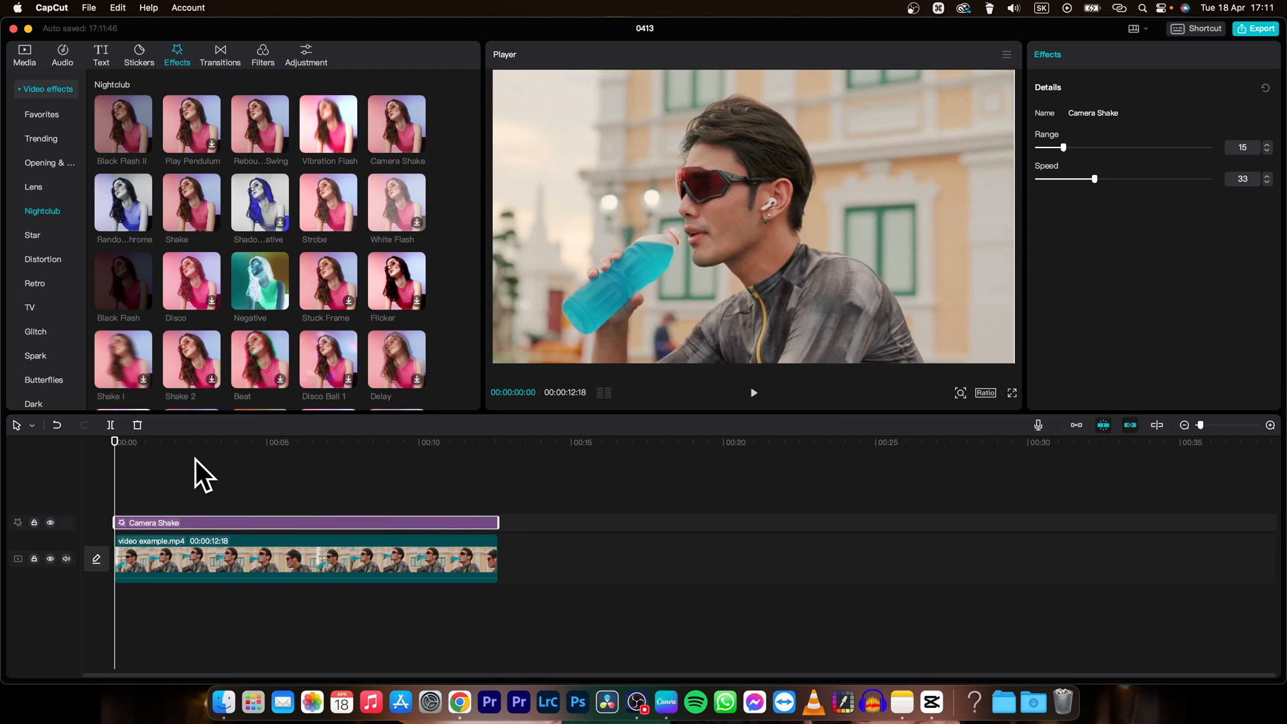
{"action": "left_click", "coordinate": [752, 393]}
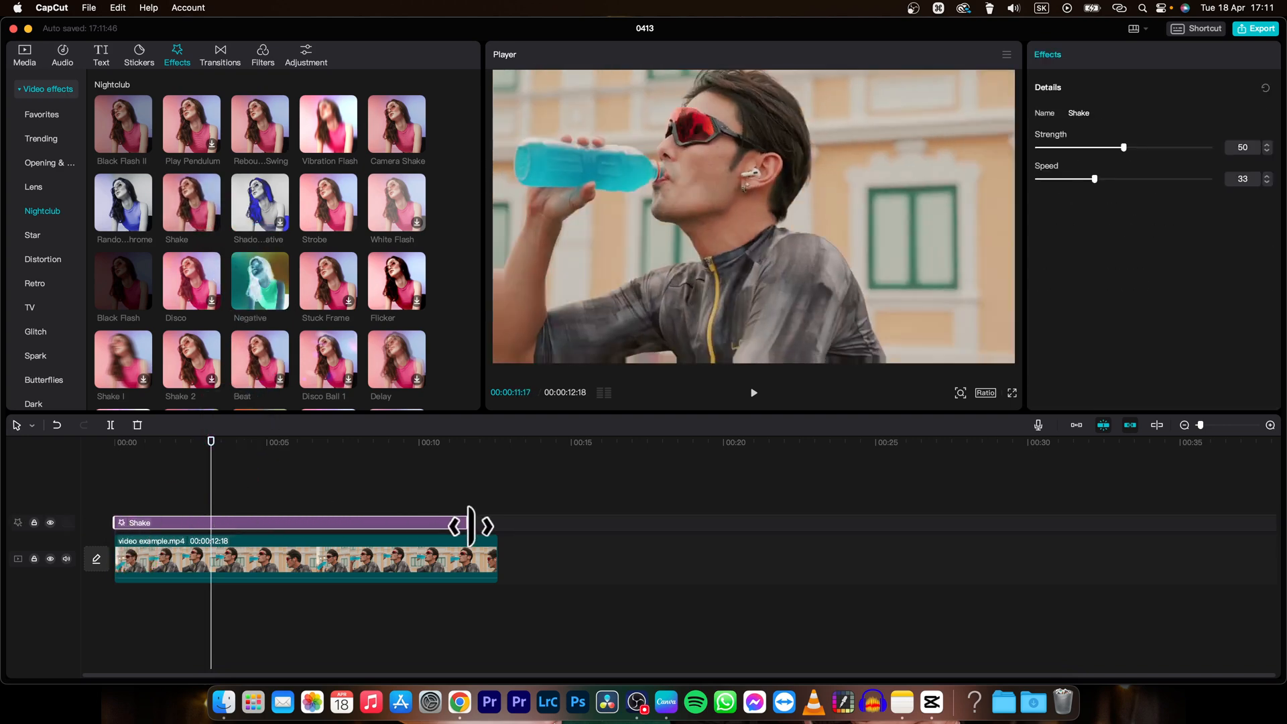
Play back the clip to preview the shaking video, then stop playback
{"action": "left_click", "coordinate": [752, 393]}
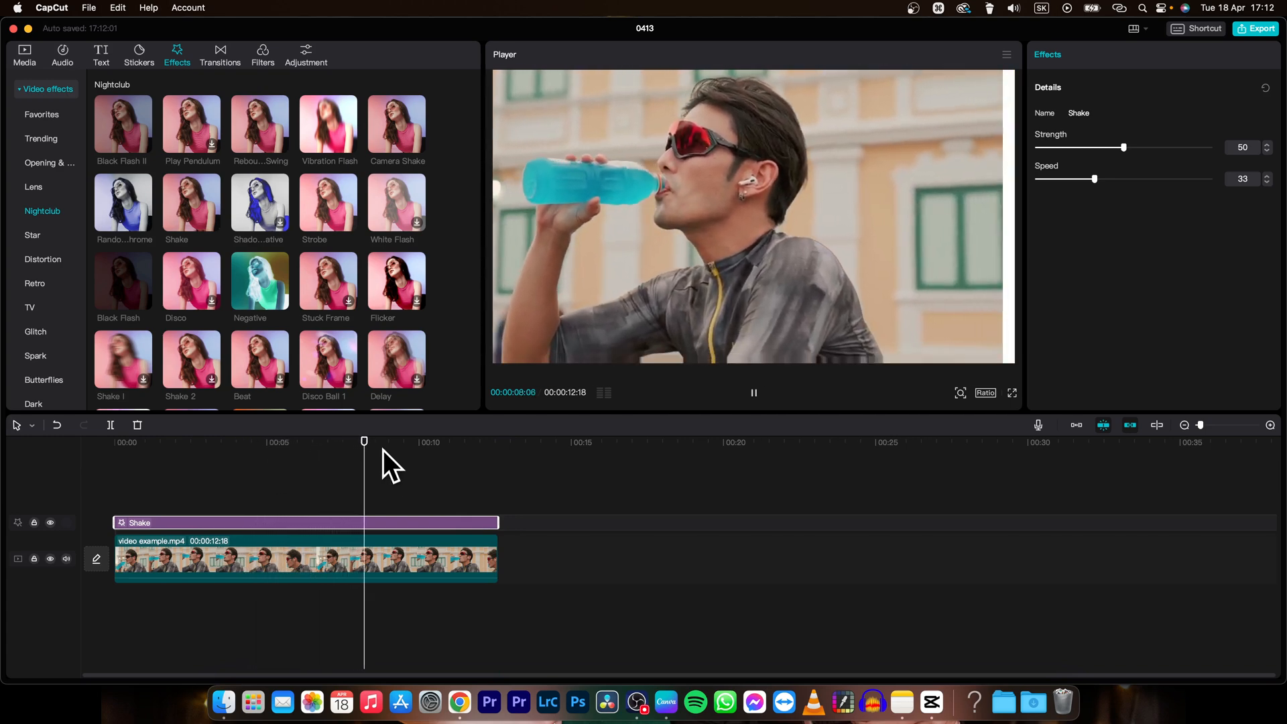
{"action": "left_click", "coordinate": [752, 393]}
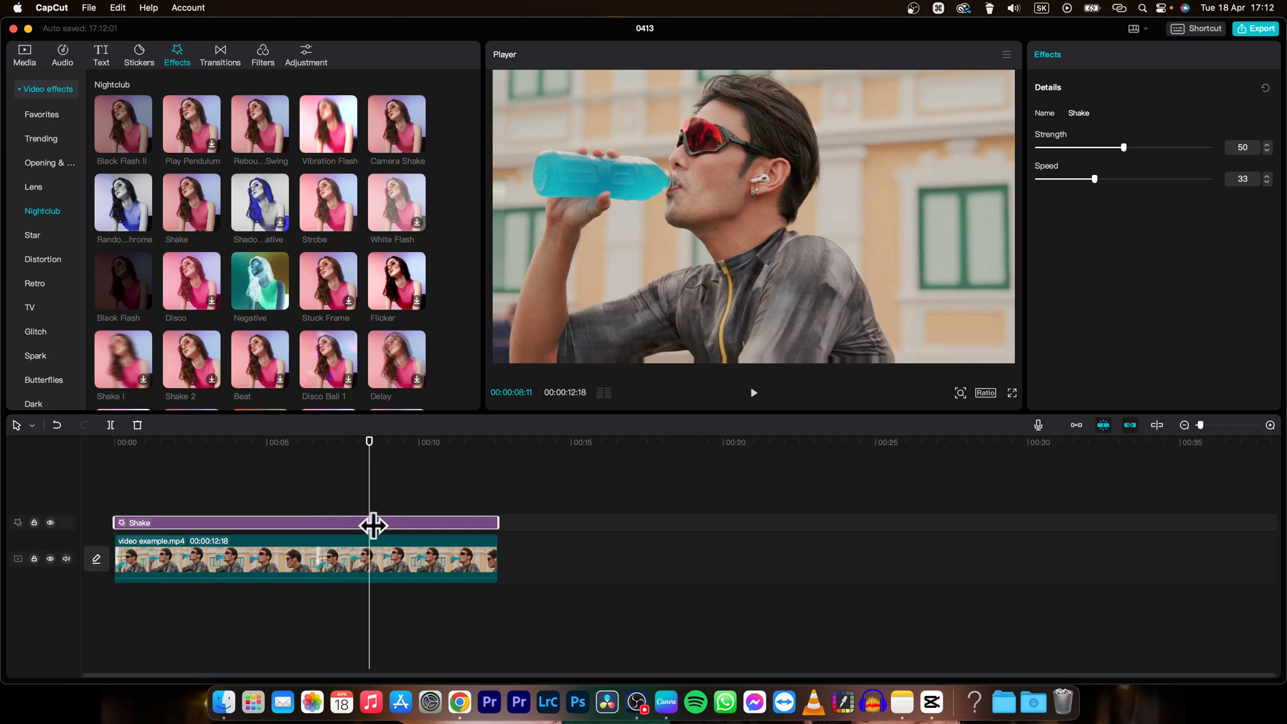